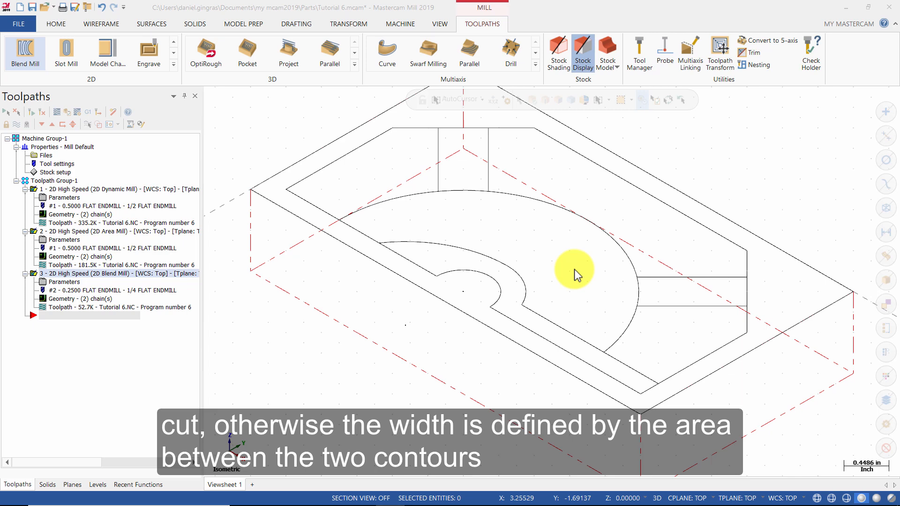
- Choose Peel Mill from the 2D toolpath gallery to begin chaining
left_click(174, 65)
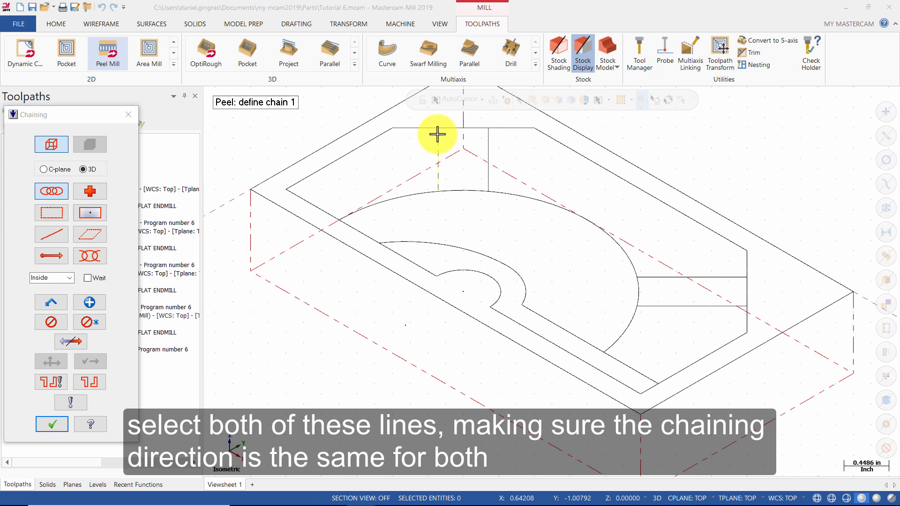
- Pick the slot's two lines as chains and reverse direction so both match
left_click(438, 134)
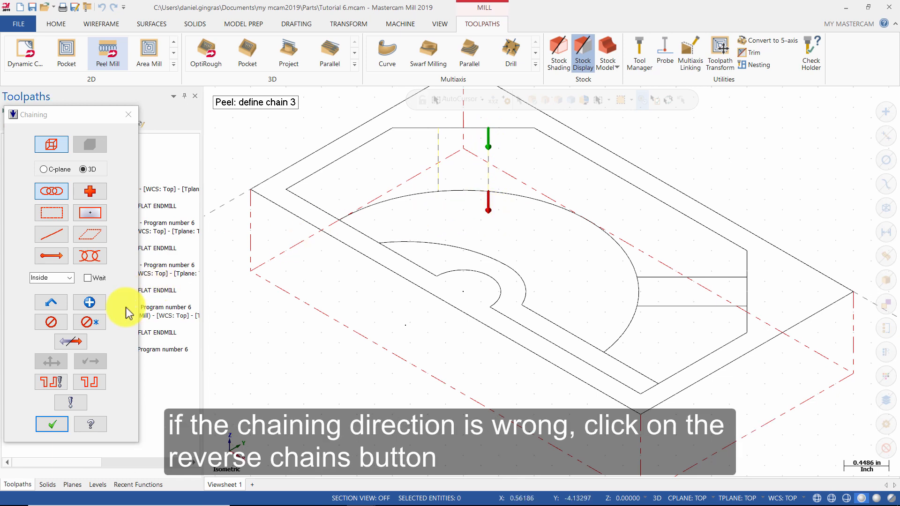
left_click(70, 341)
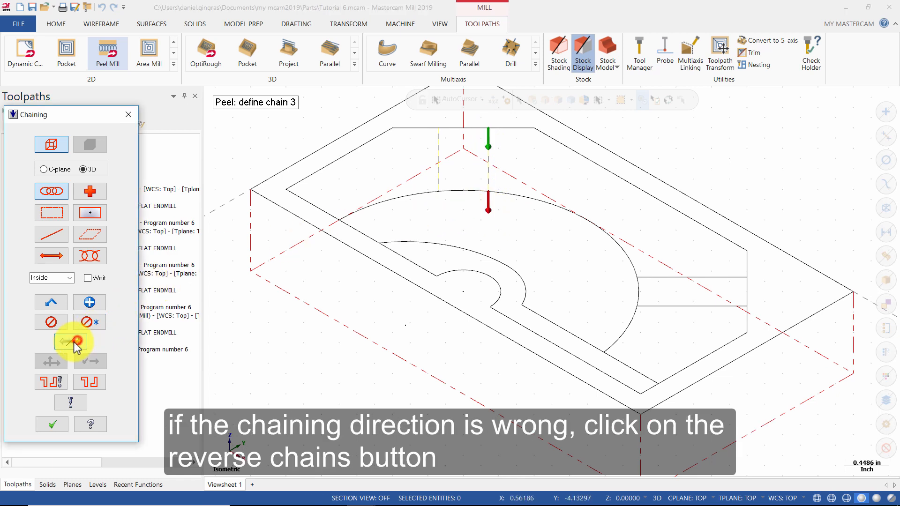
left_click(70, 341)
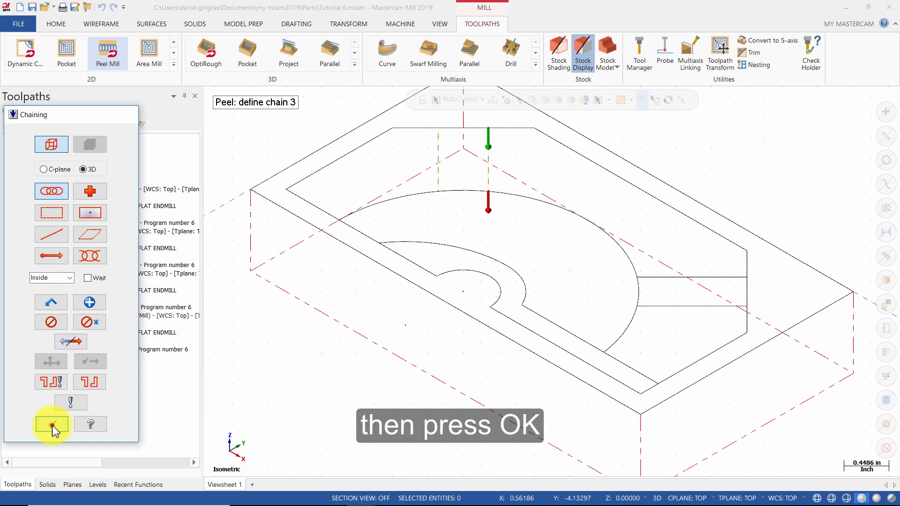
- Accept the chains, select the 1/4 FLAT ENDMILL and enter the comment 'machine the slot'
left_click(51, 425)
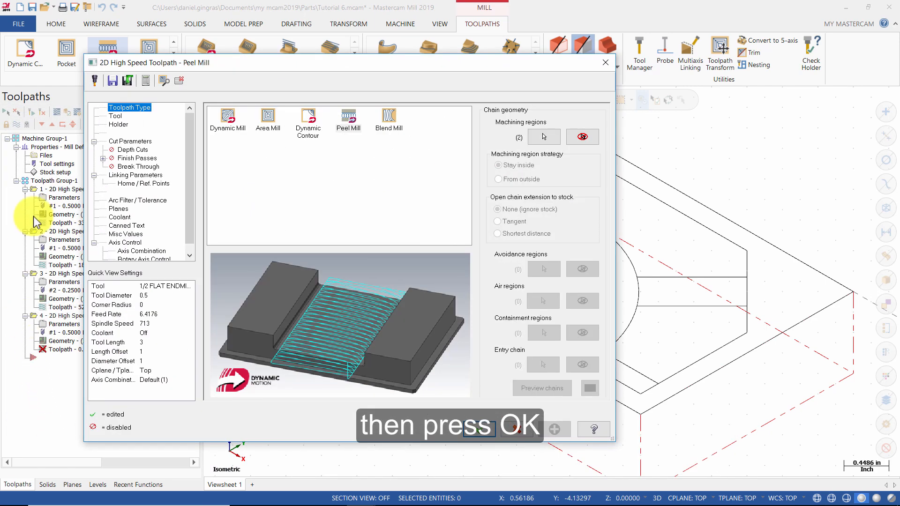
left_click(115, 116)
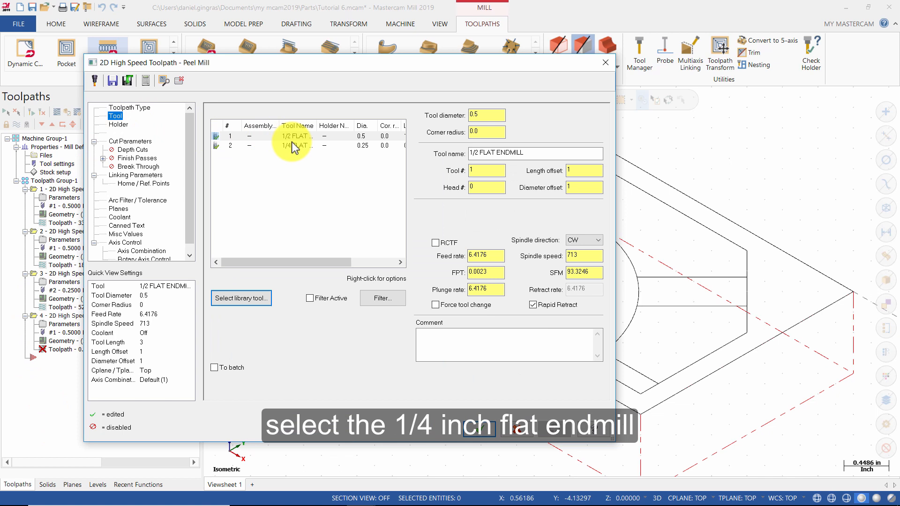
left_click(297, 145)
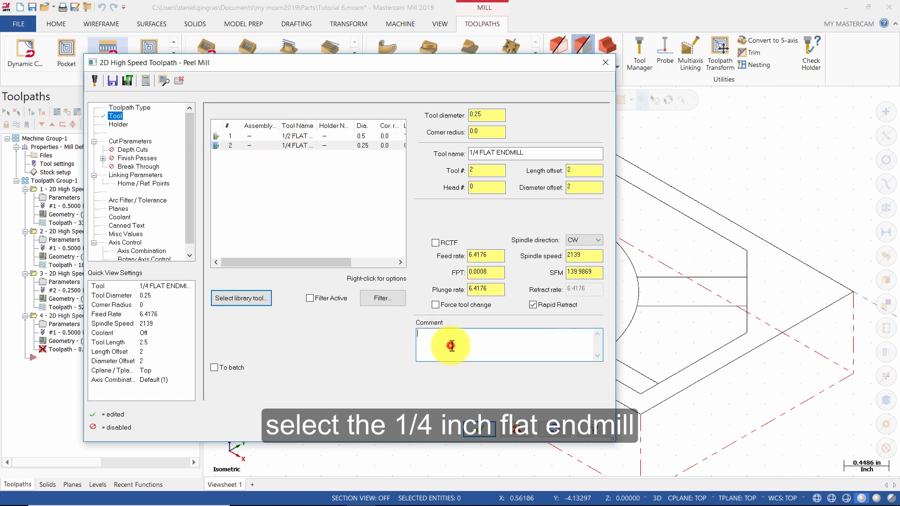
left_click(450, 345)
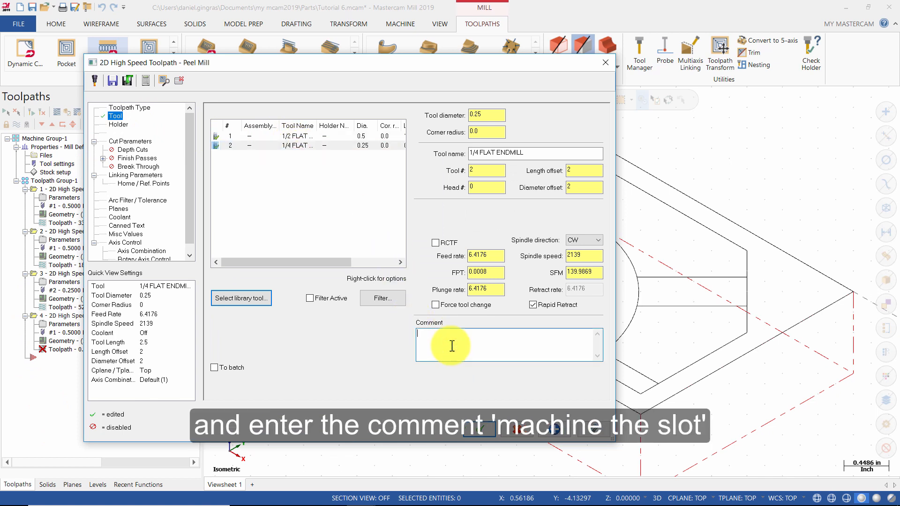
type("machine the slot")
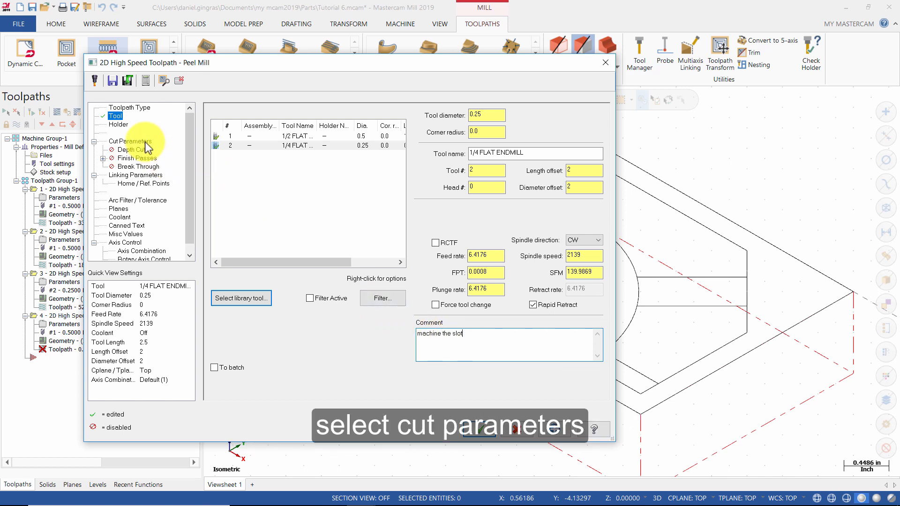
- Set a 15% stepover and extend the entry by 0.25 in Cut Parameters
left_click(131, 140)
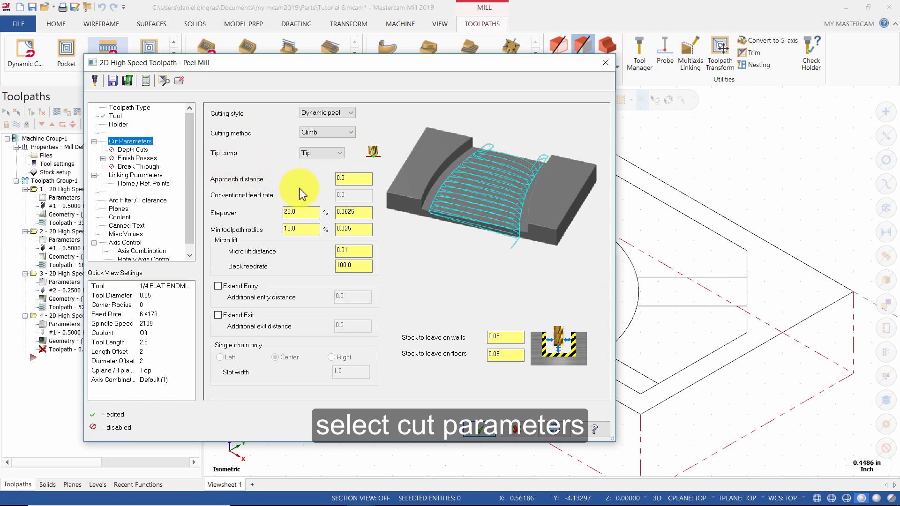
type("15")
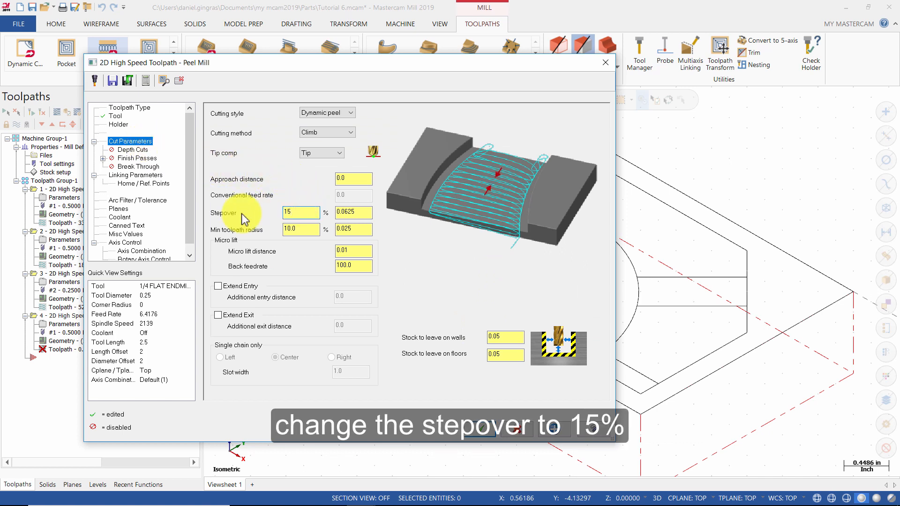
left_click(300, 212)
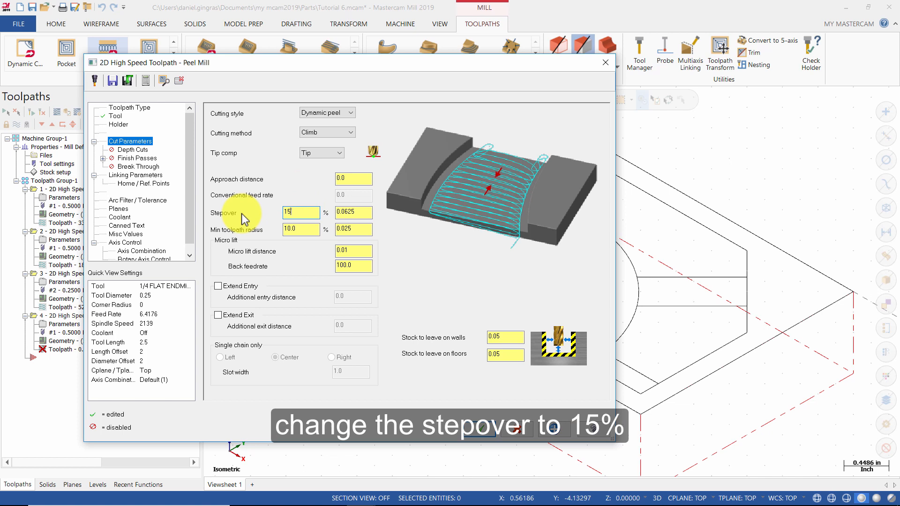
left_click(217, 285)
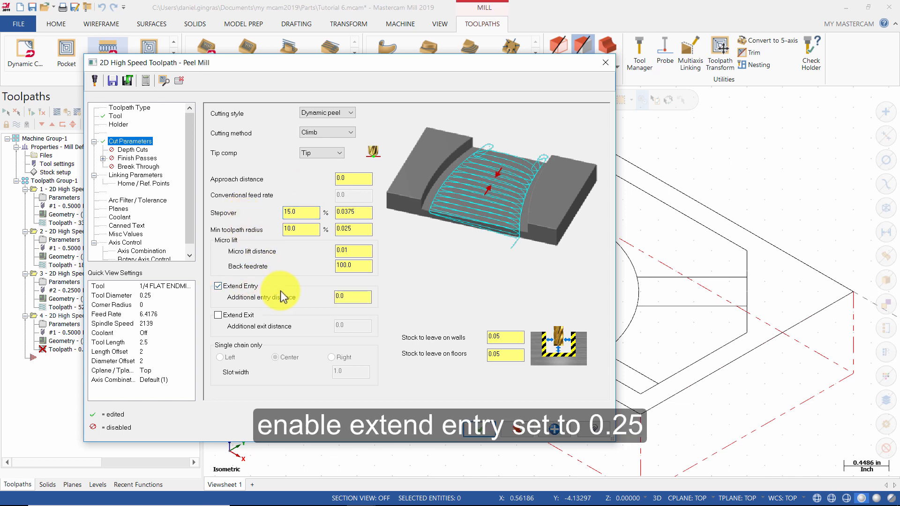
left_click(352, 296)
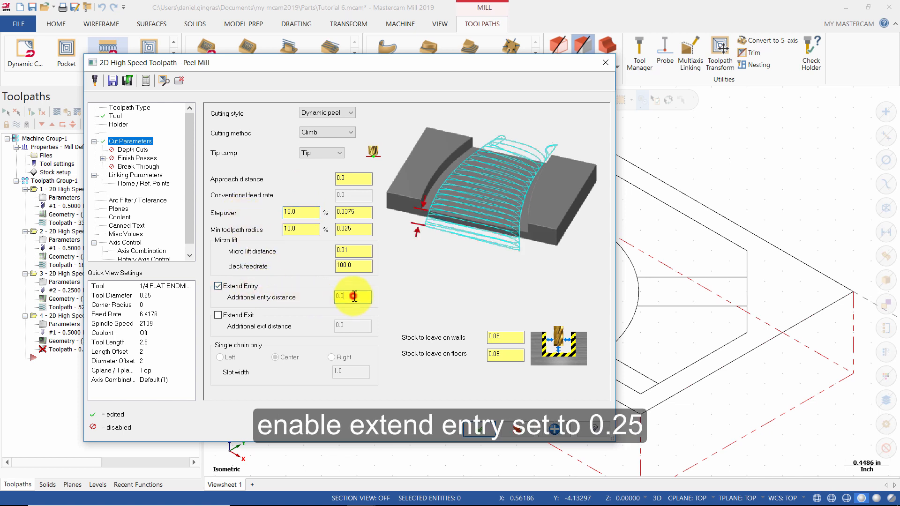
type("0.25")
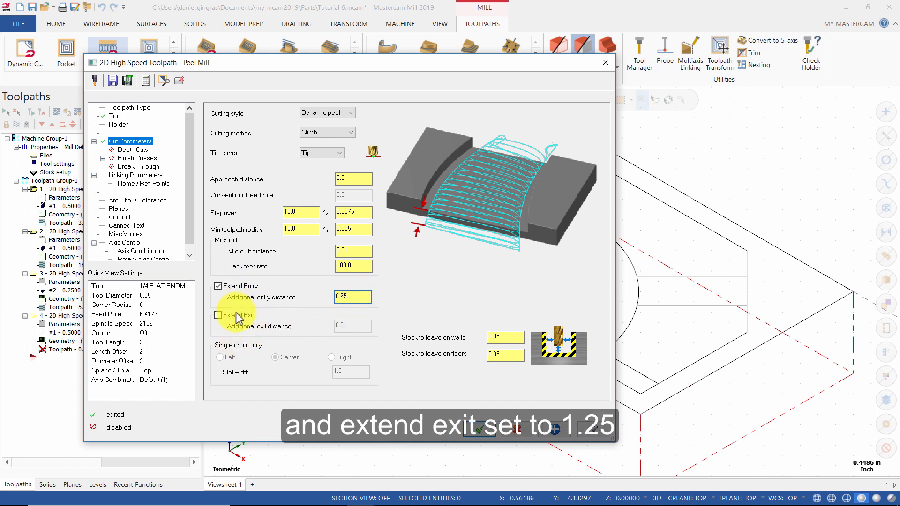
- Extend the exit by 1.25 and leave zero stock on walls and floors
left_click(217, 315)
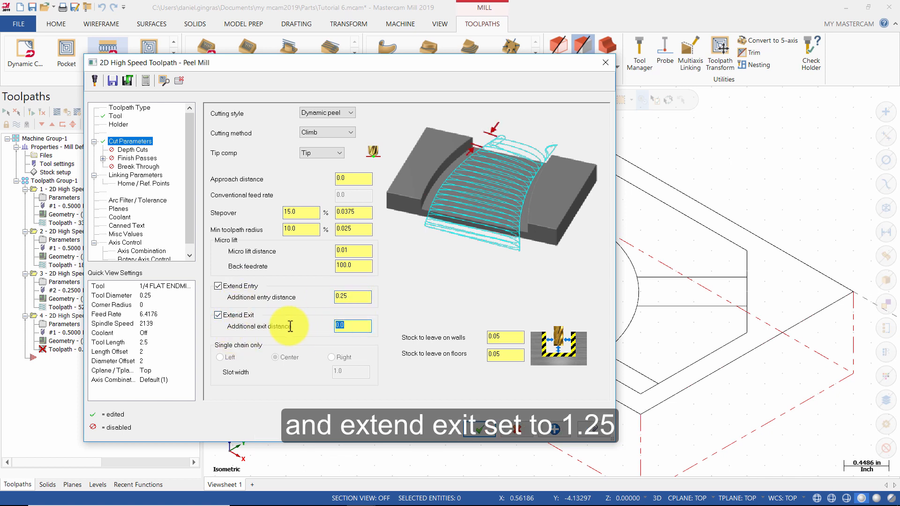
type("1.25")
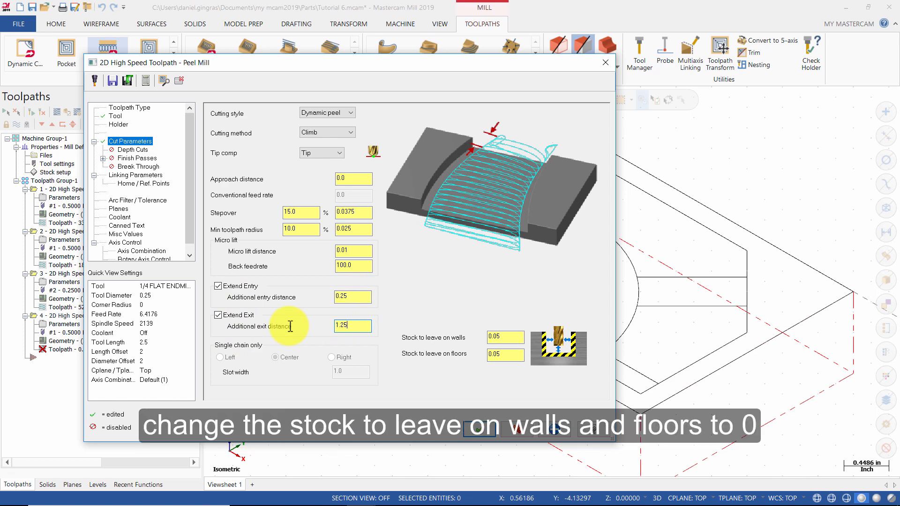
left_click(505, 337)
type("0")
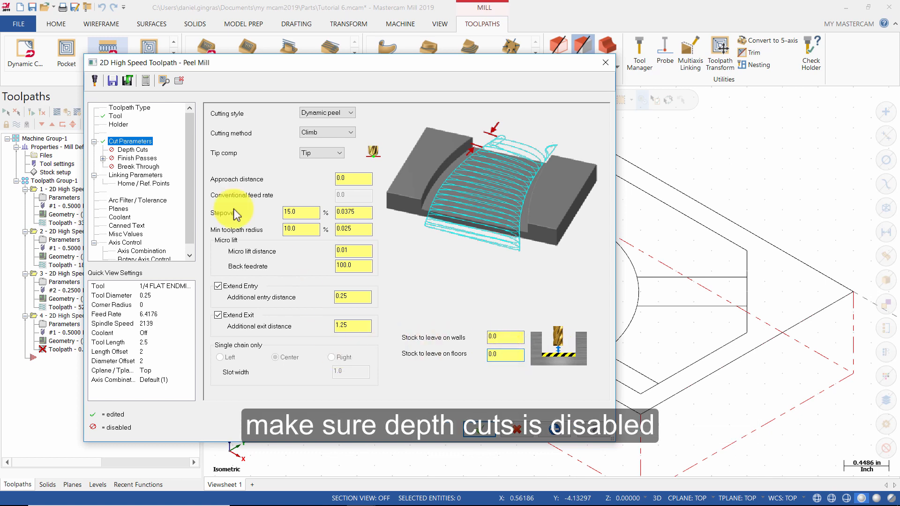
left_click(133, 149)
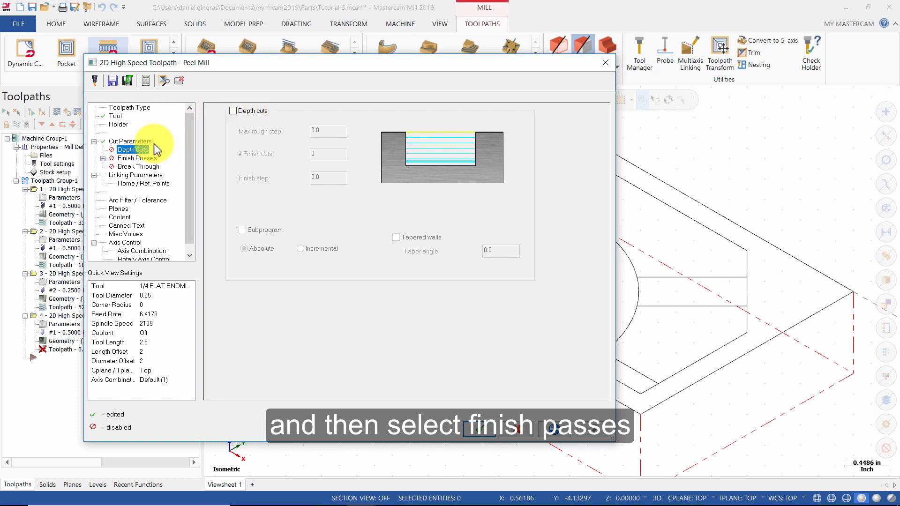
- Enable one finish pass with 0.02 spacing, machined only at final depth
left_click(137, 157)
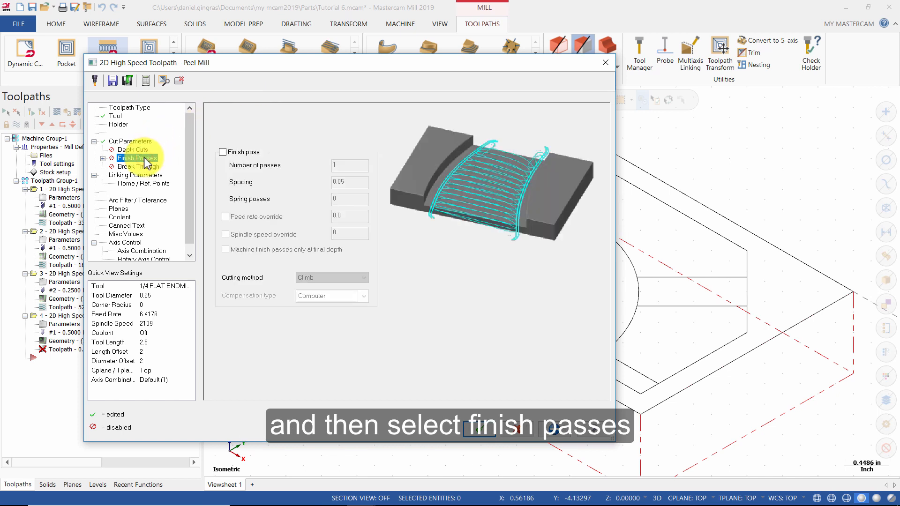
left_click(223, 151)
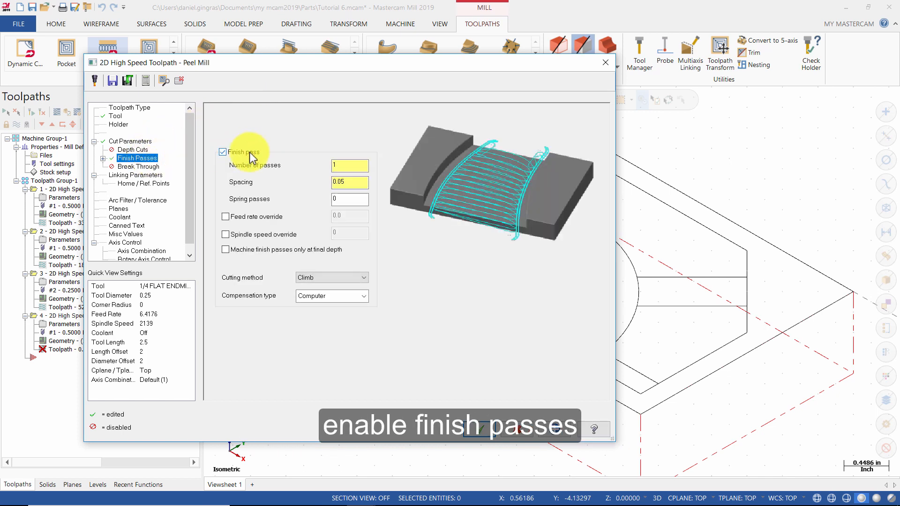
left_click(350, 182)
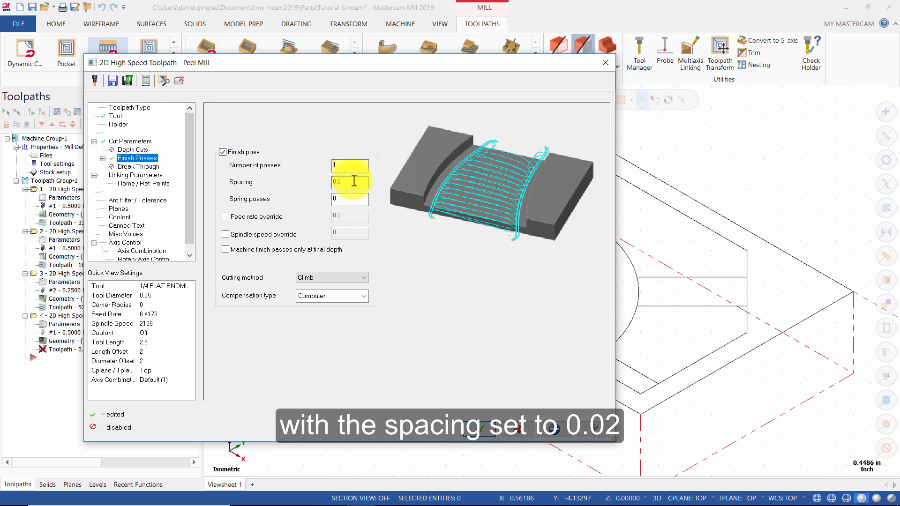
type("0.02")
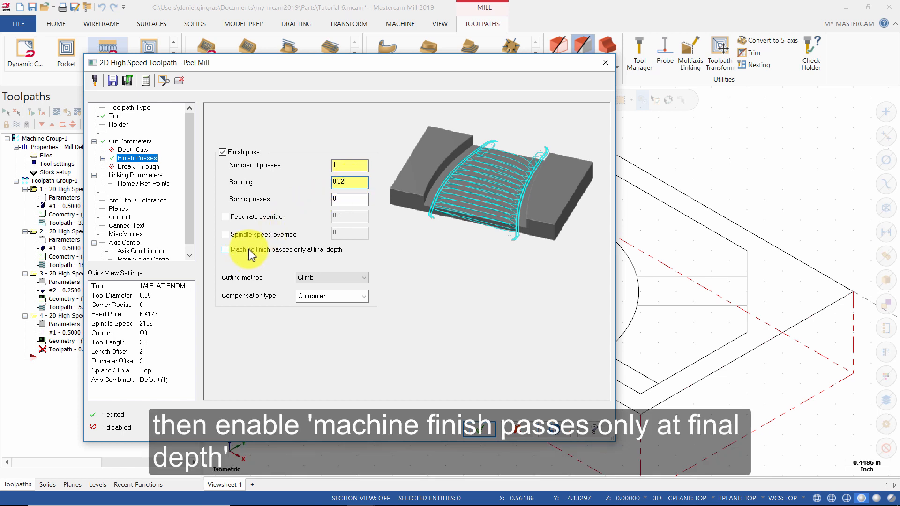
left_click(225, 249)
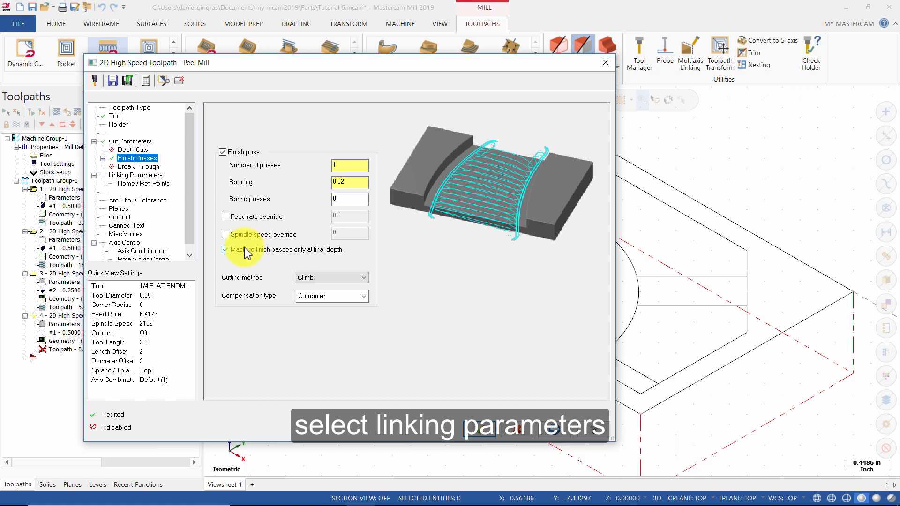
- Set the linking depth to -0.5 as an absolute value
left_click(134, 174)
type("-")
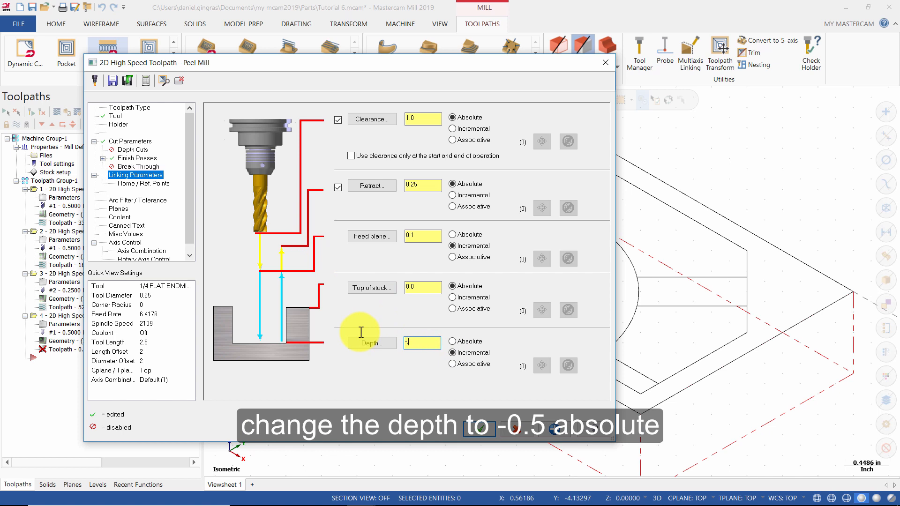
left_click(451, 341)
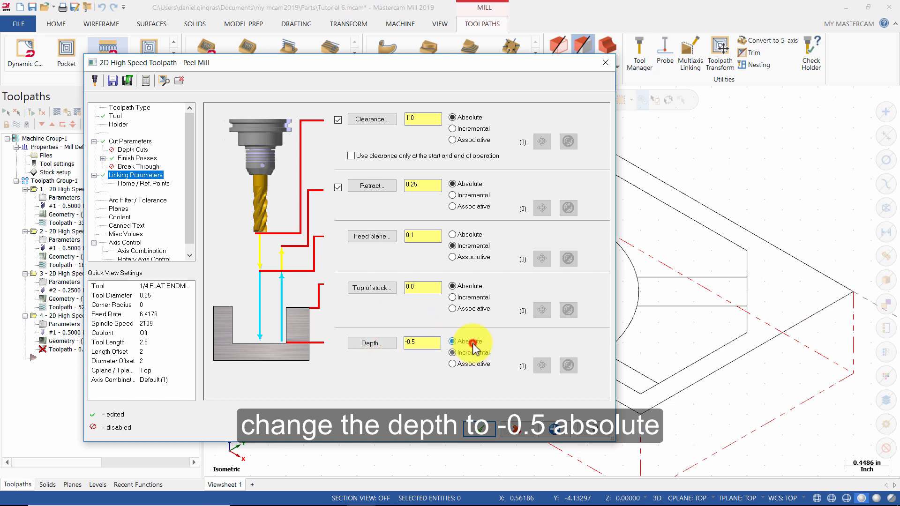
left_click(453, 341)
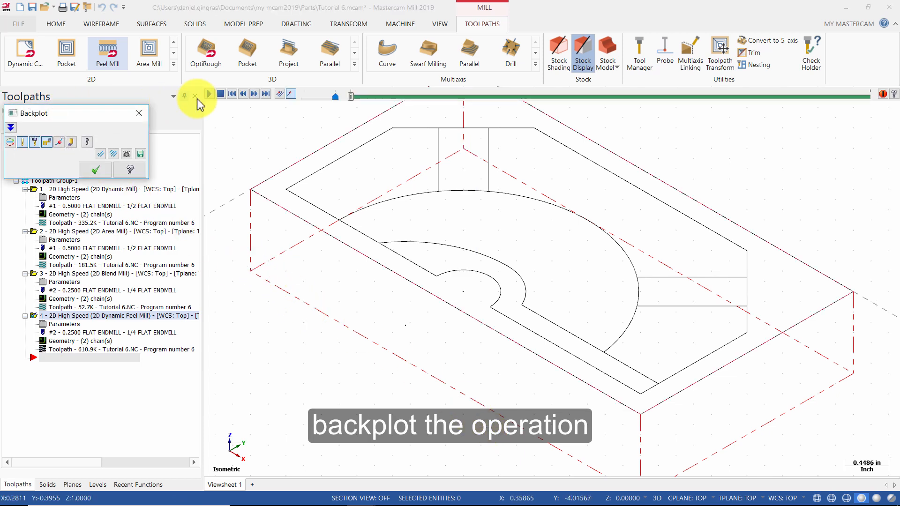
- Play the peel mill backplot through and close it
left_click(208, 94)
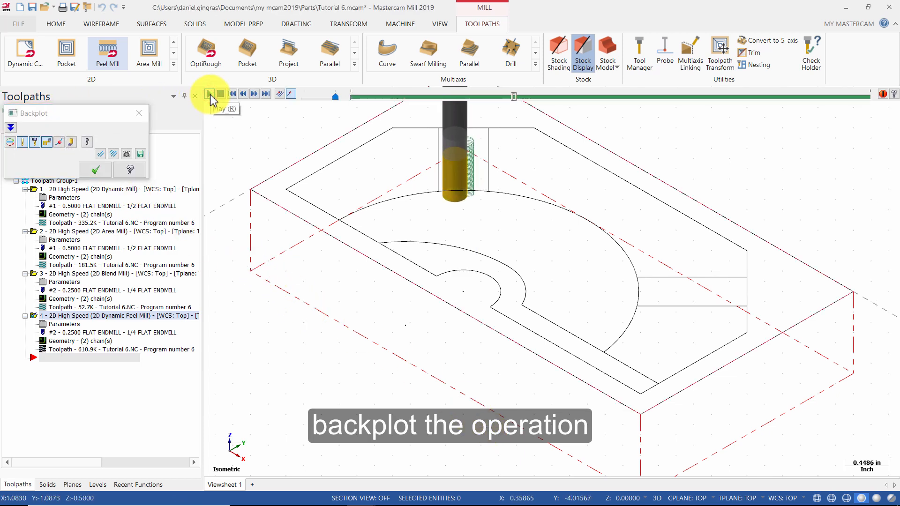
left_click(218, 94)
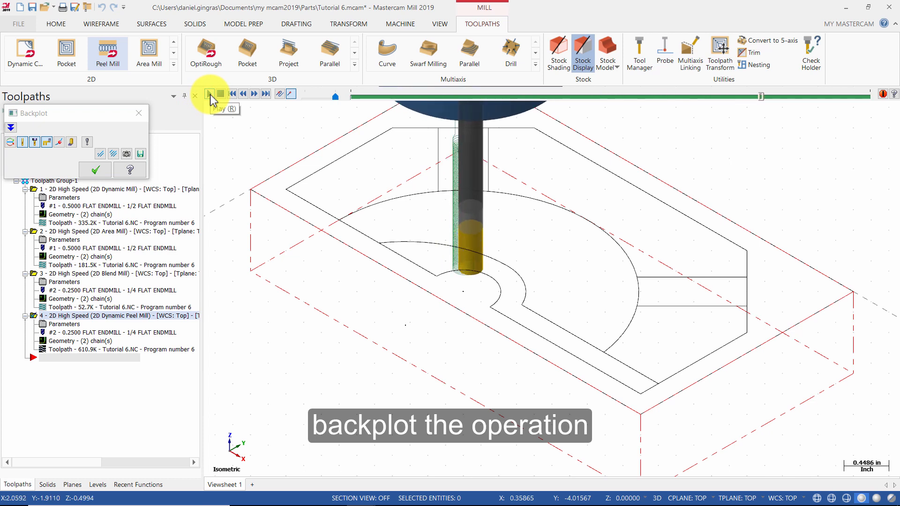
left_click(212, 94)
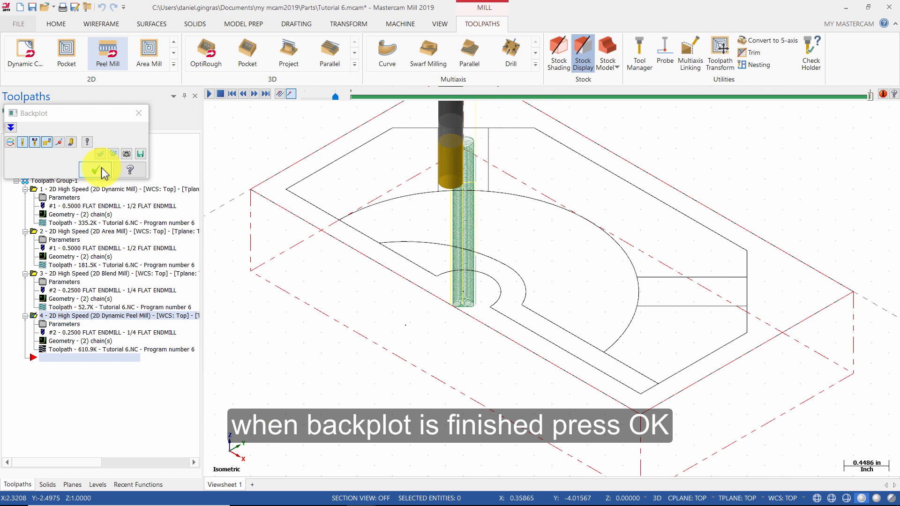
left_click(95, 168)
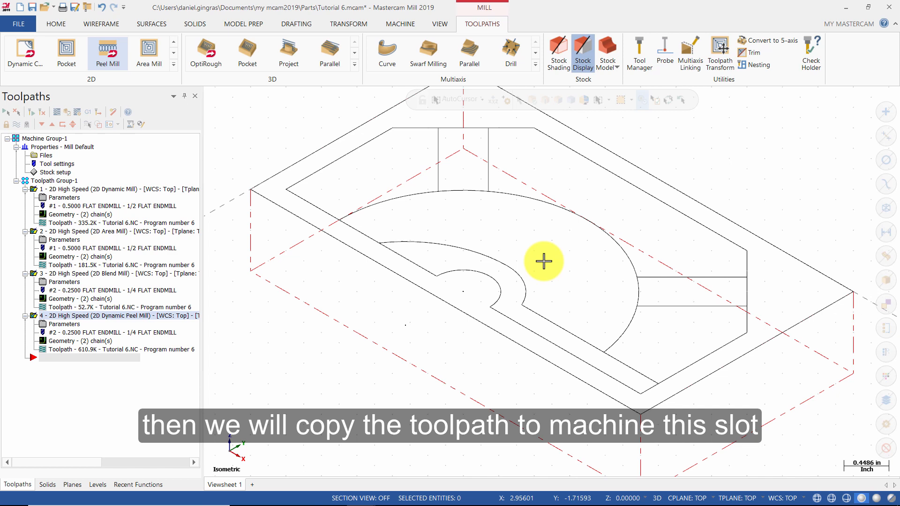
mouse_move(607, 296)
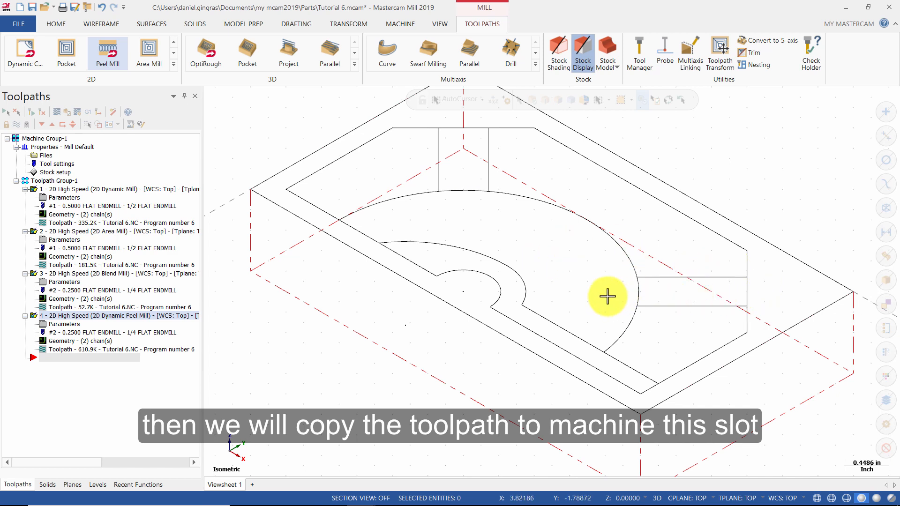
mouse_move(94, 276)
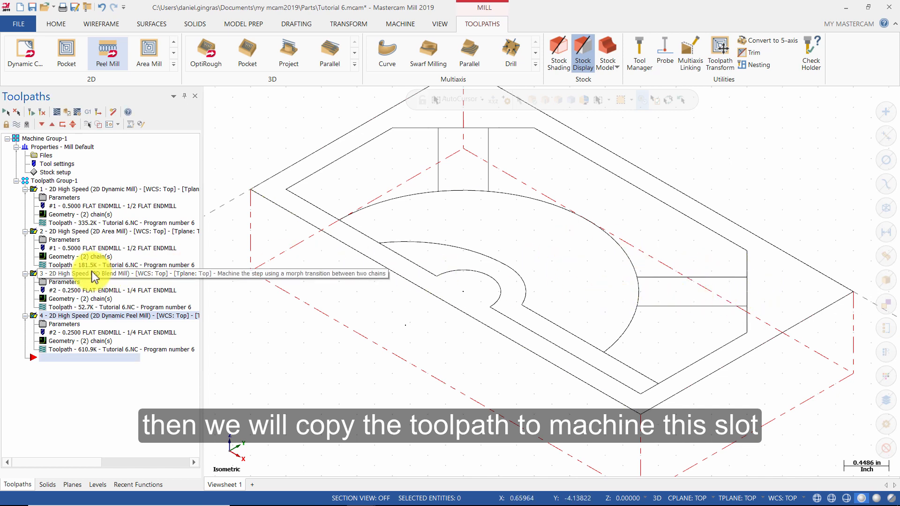
- Copy operation 4 and paste it as a new operation 5 in the Toolpaths Manager
left_click(51, 315)
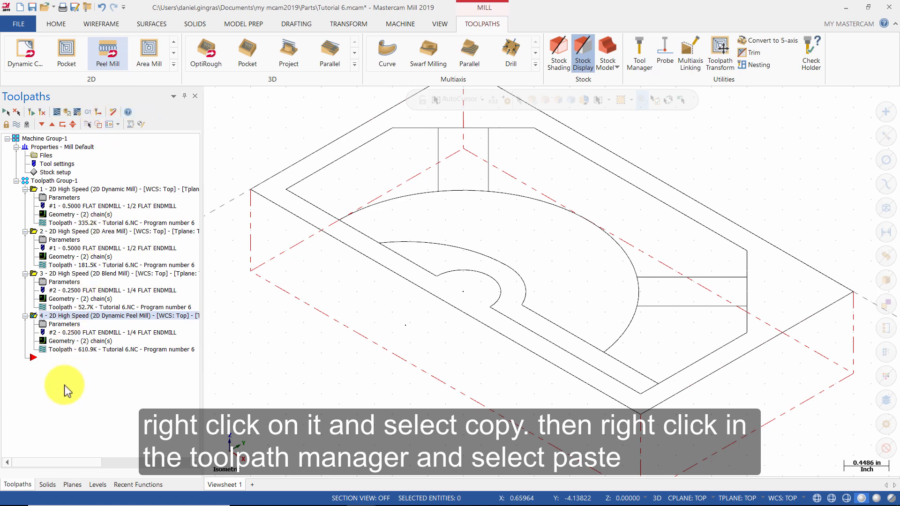
right_click(68, 389)
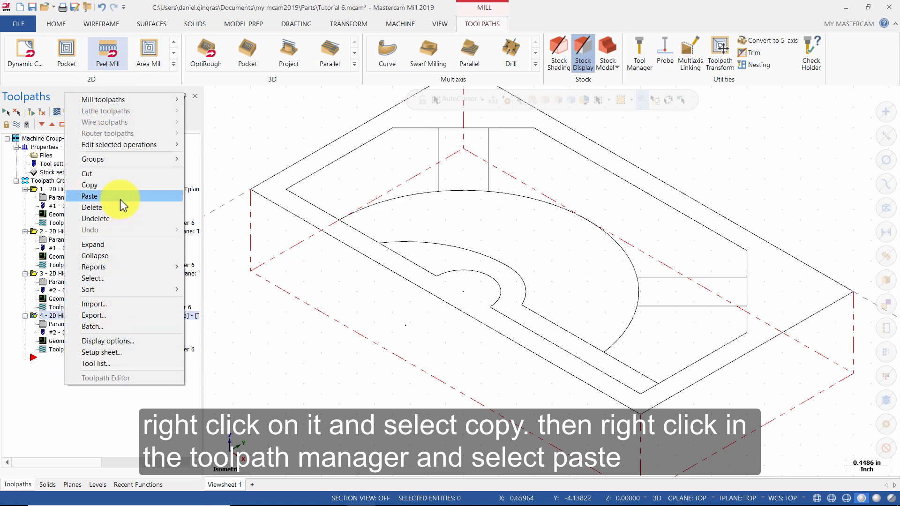
left_click(90, 197)
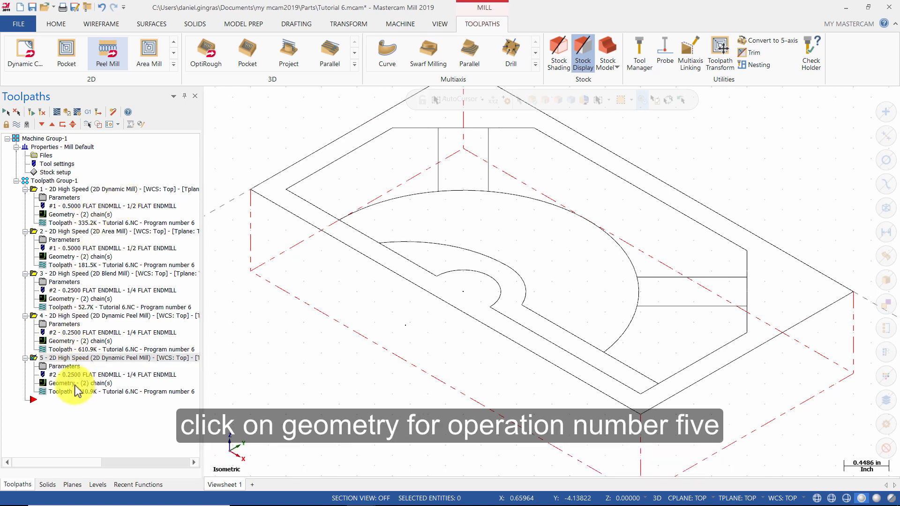
- Rechain all of operation 5's geometry to the single line of the right slot
left_click(62, 382)
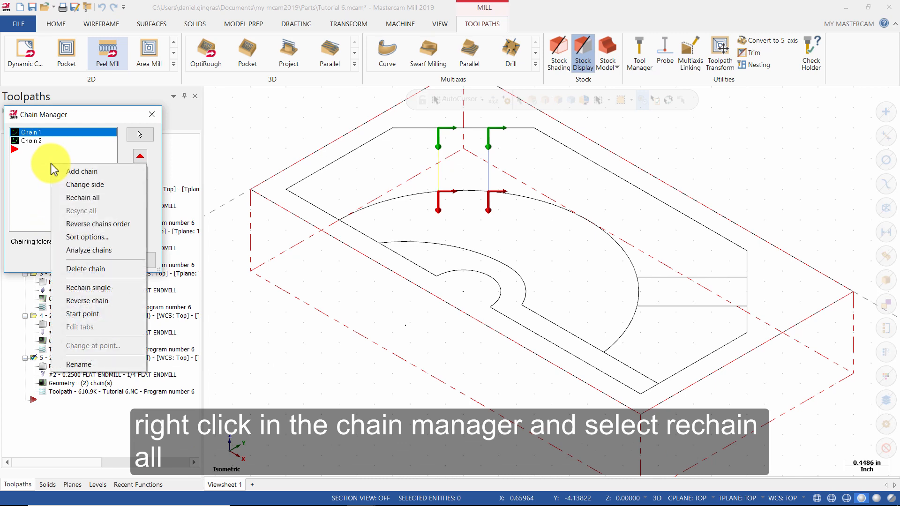
mouse_move(89, 198)
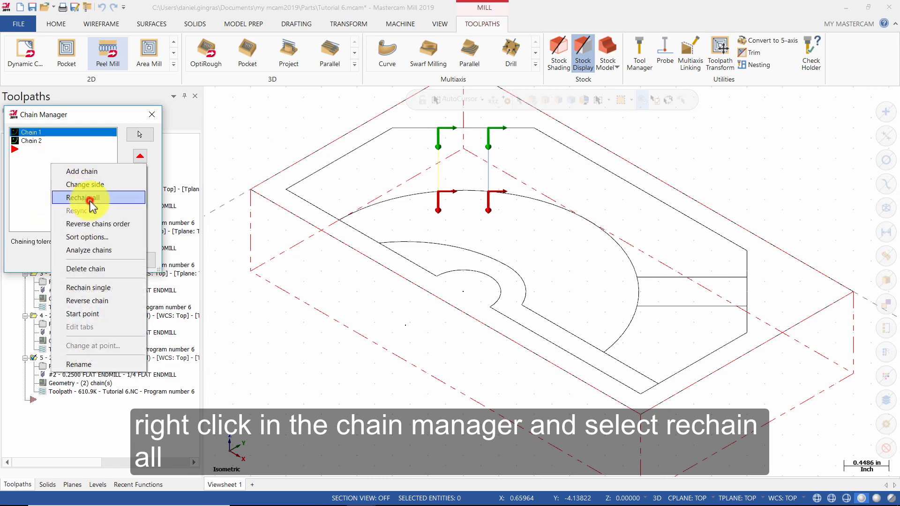
left_click(85, 197)
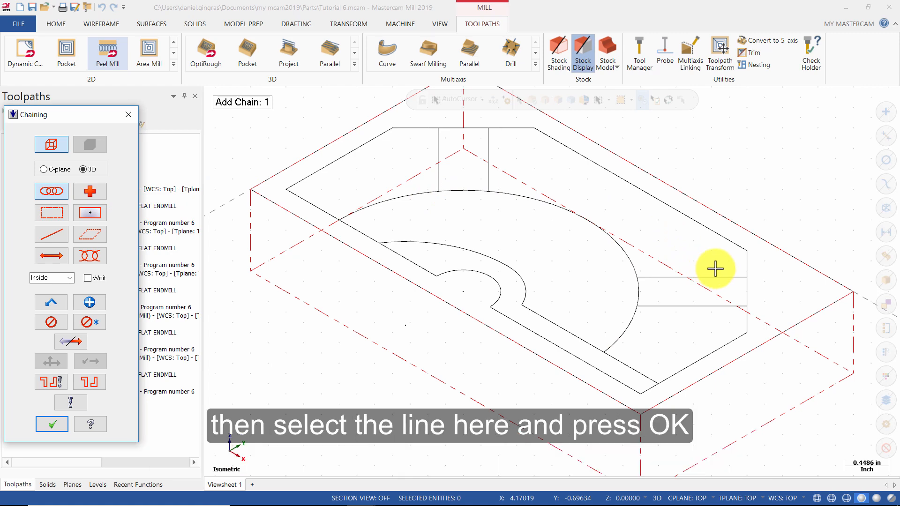
left_click(714, 277)
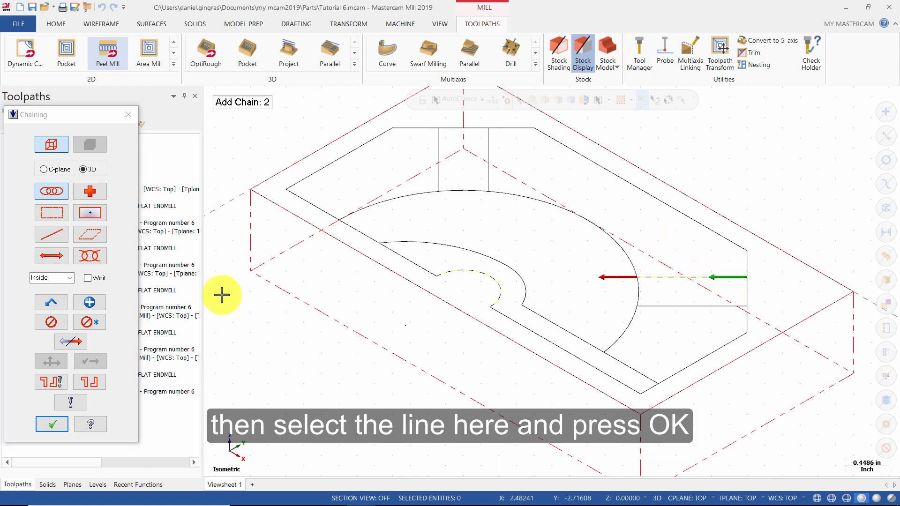
left_click(52, 425)
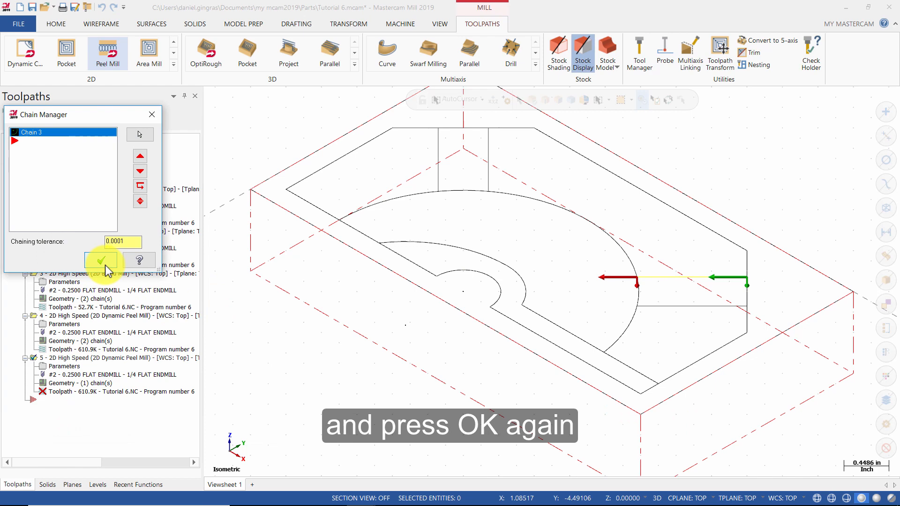
left_click(101, 260)
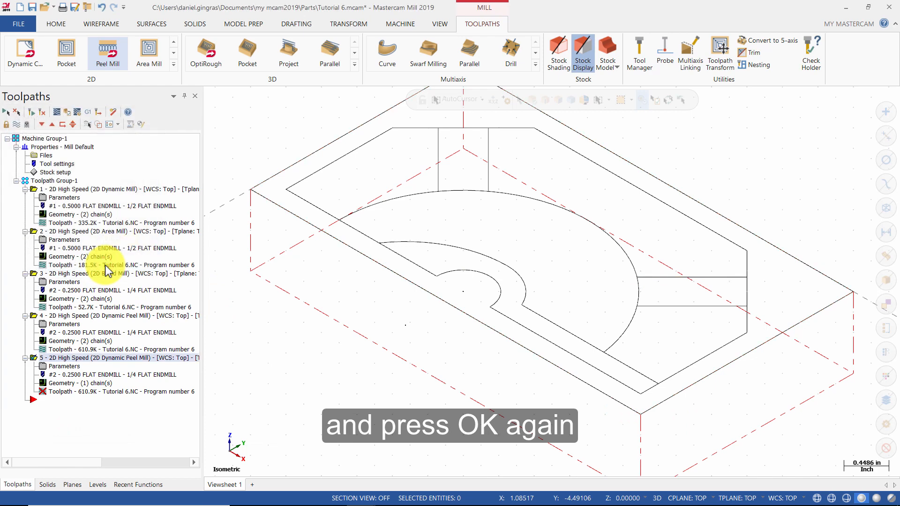
left_click(63, 366)
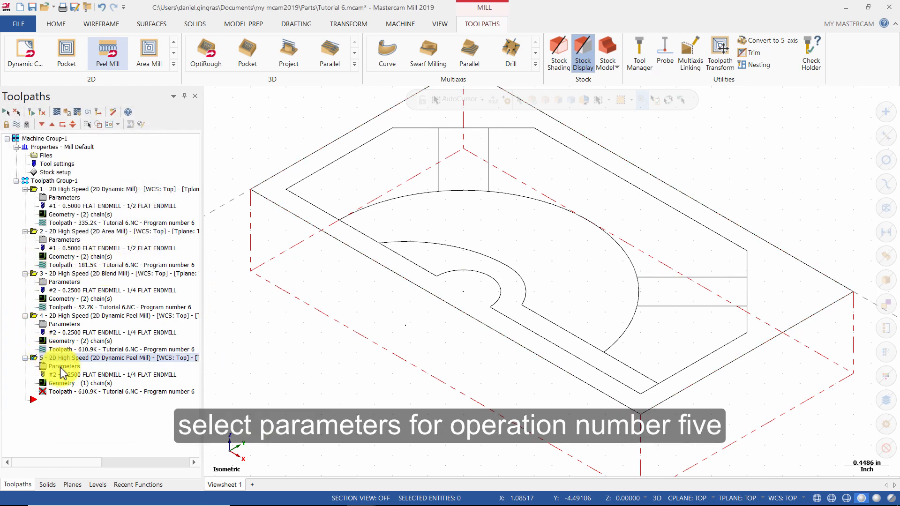
- Set operation 5's single chain to the Left side with a 0.5 slot width and regenerate it
double_click(63, 366)
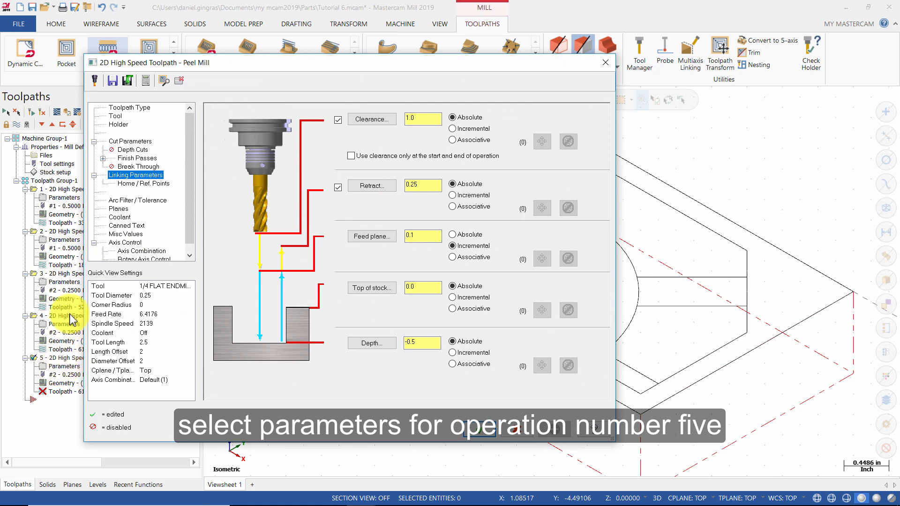
left_click(130, 141)
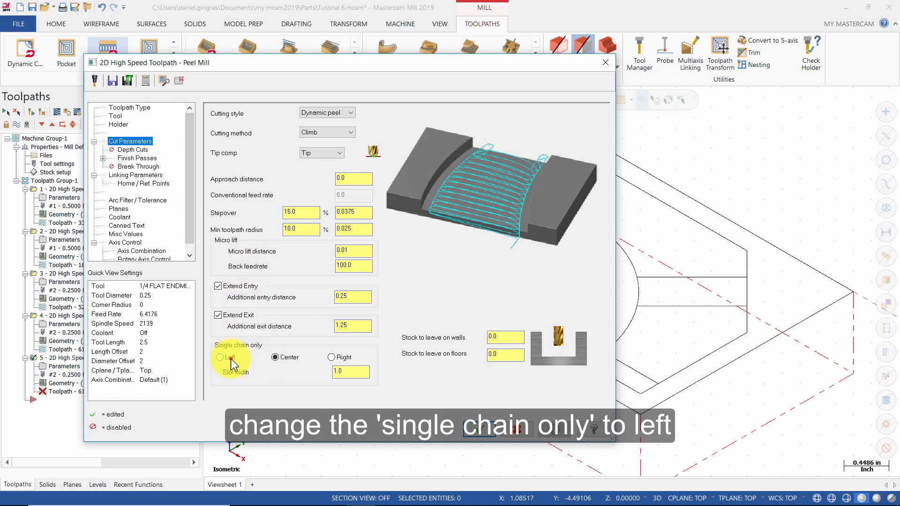
left_click(219, 357)
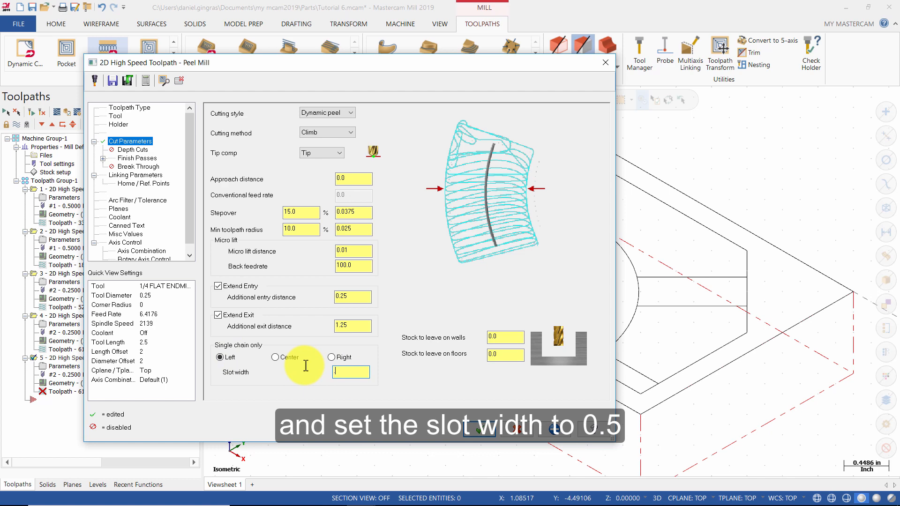
type("5")
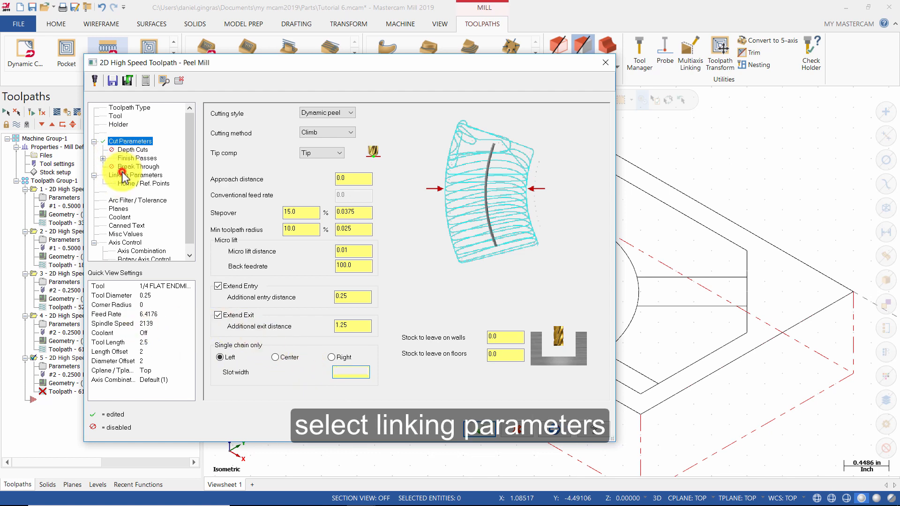
left_click(134, 174)
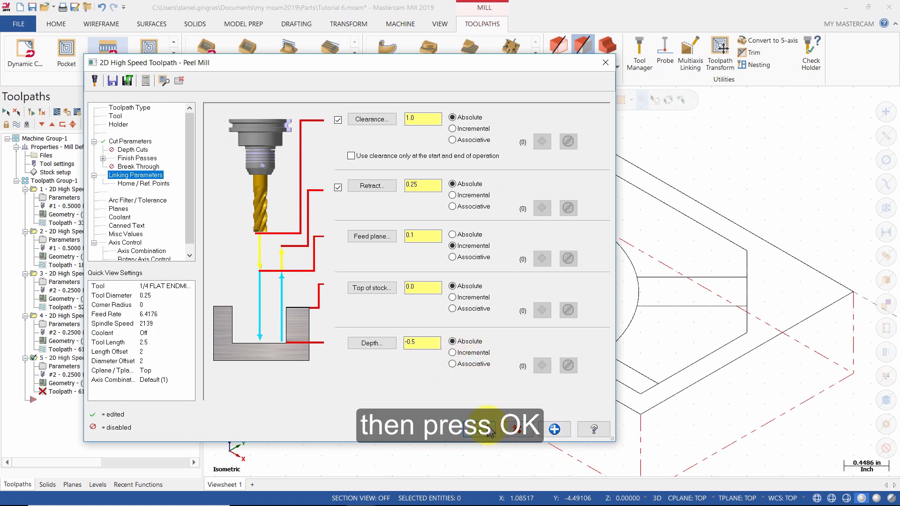
left_click(497, 431)
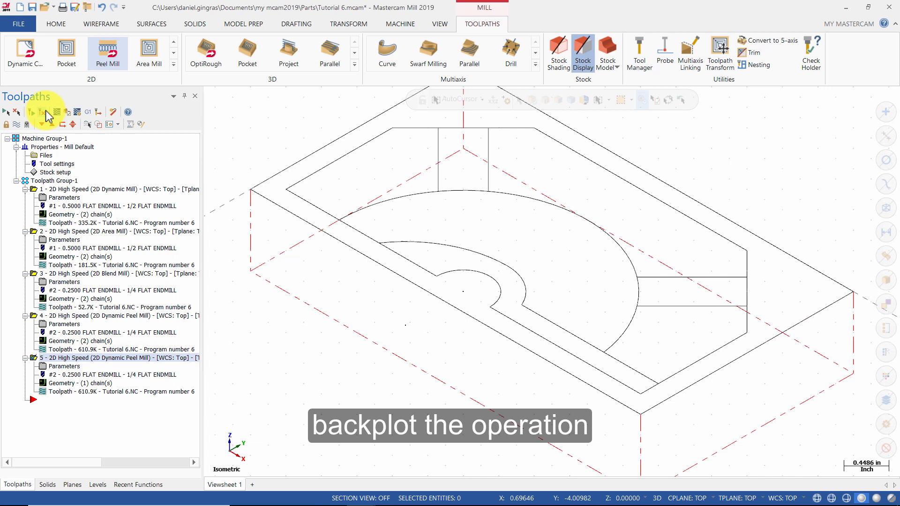
- Backplot operation 5 along the second slot, play it through and close the preview
left_click(35, 111)
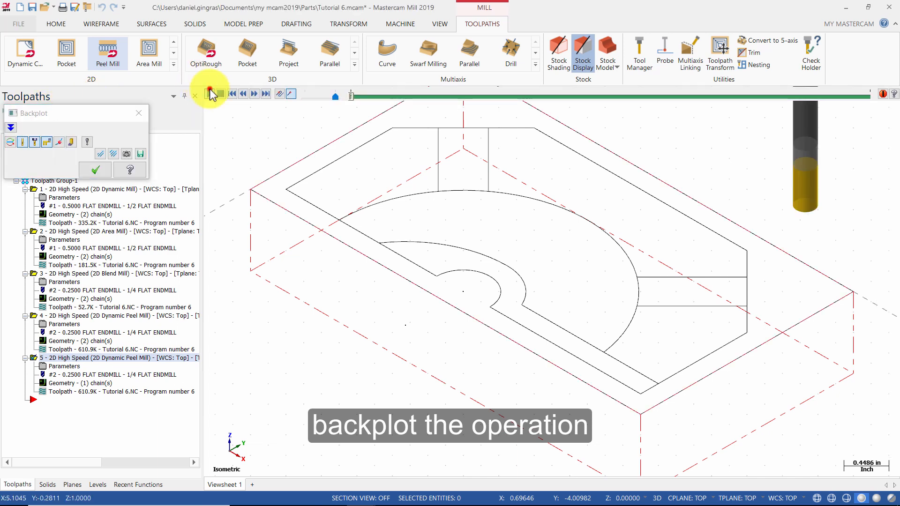
left_click(217, 94)
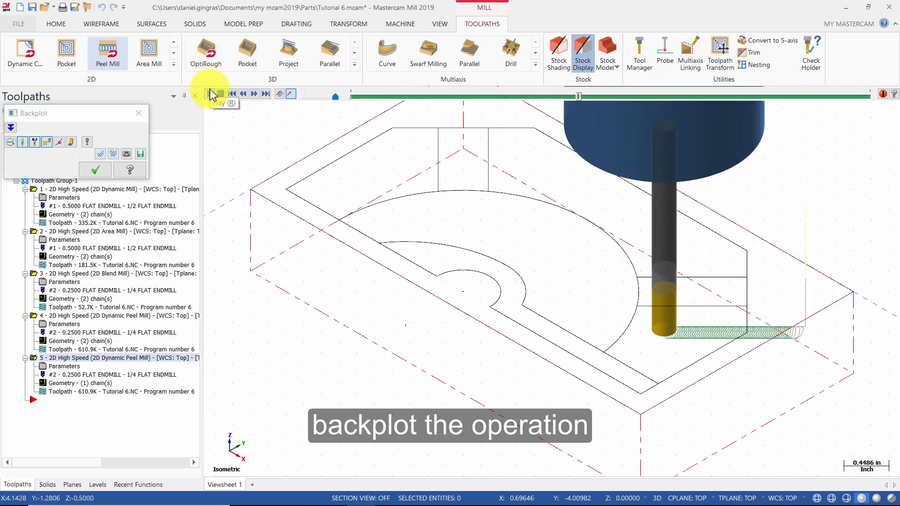
left_click(217, 93)
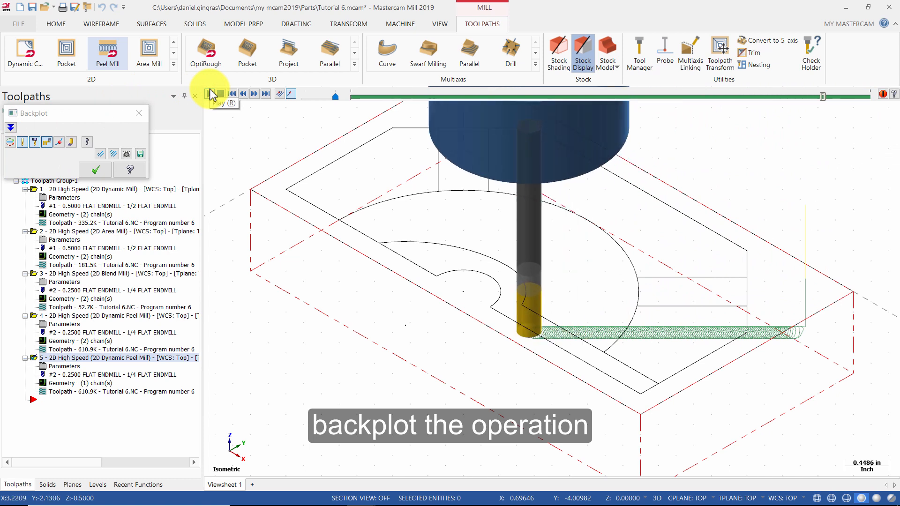
left_click(217, 94)
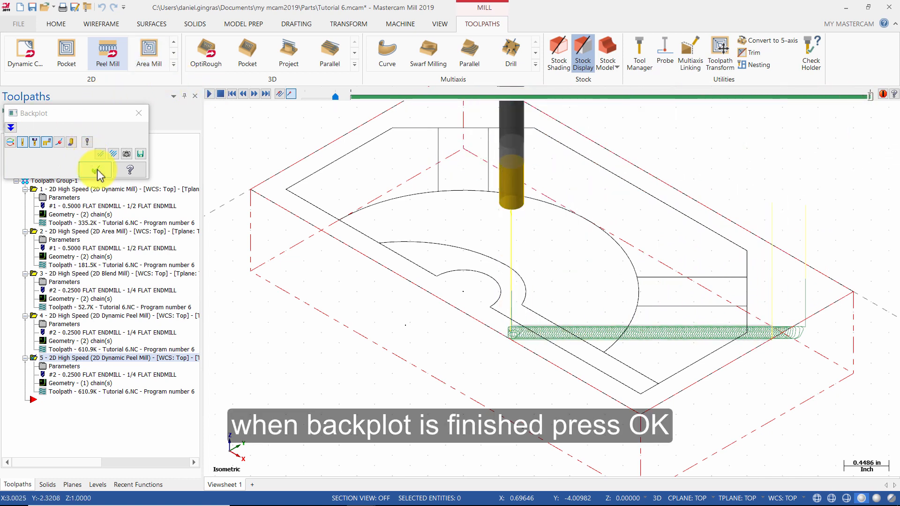
left_click(96, 169)
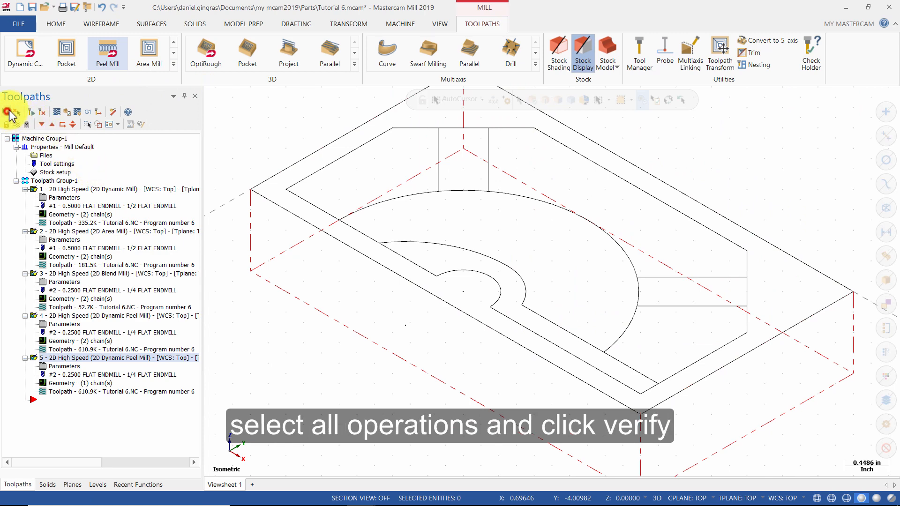
- Select all five operations and play the verification in Mastercam Simulator to the finished part
left_click(66, 112)
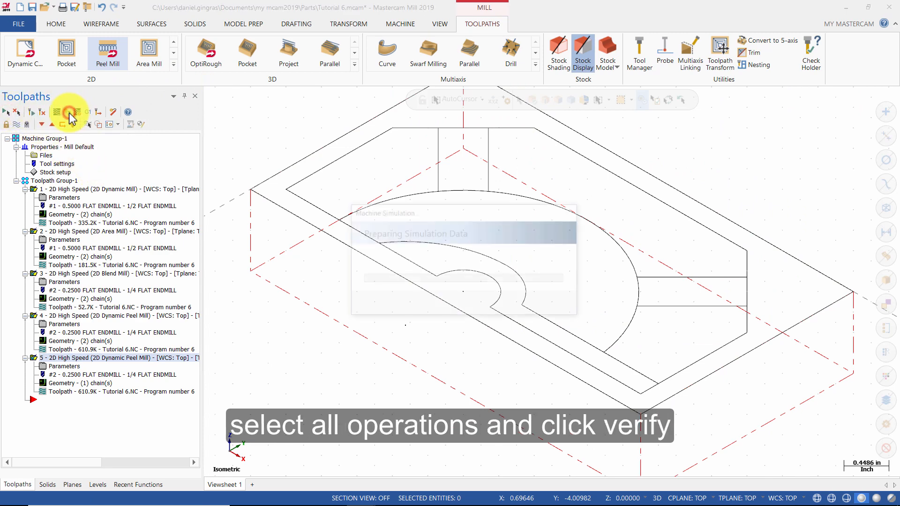
left_click(64, 112)
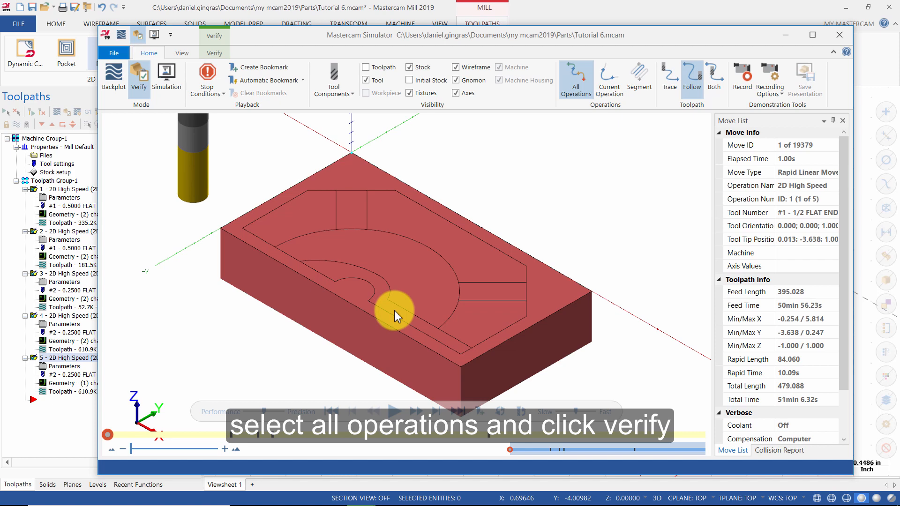
left_click(397, 411)
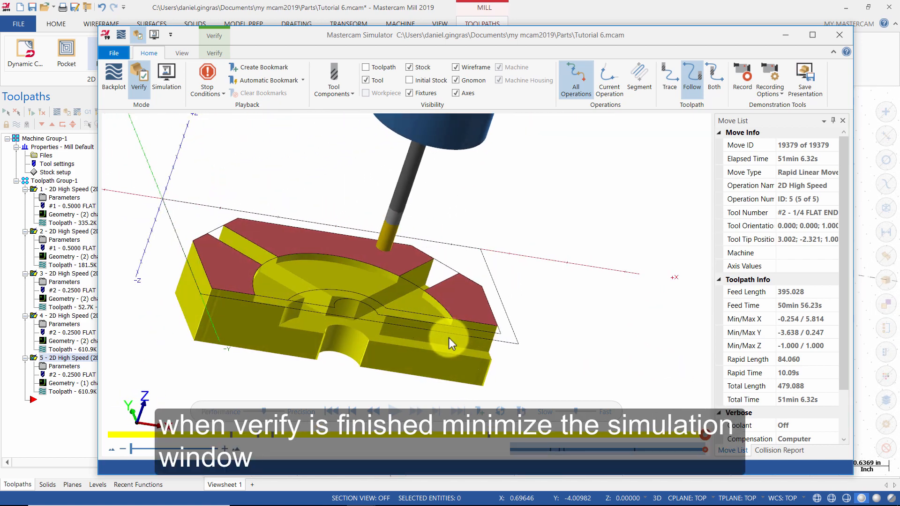
mouse_move(787, 36)
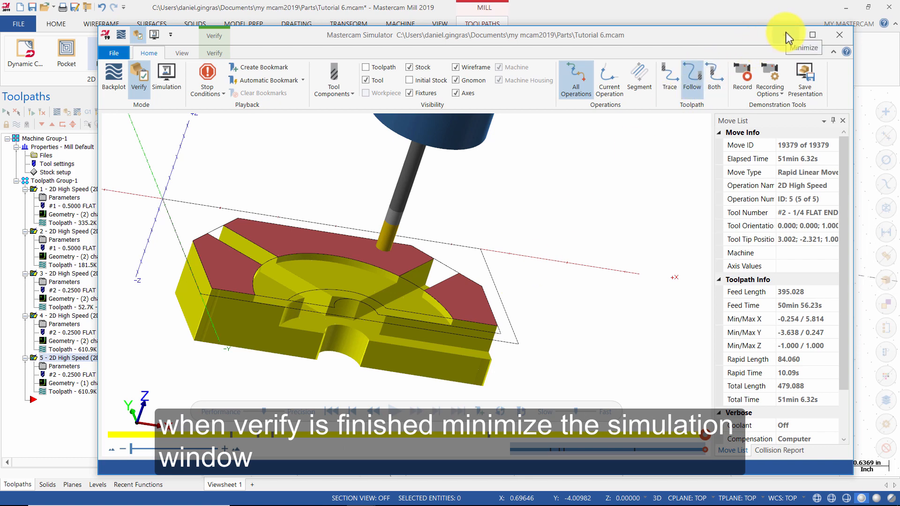